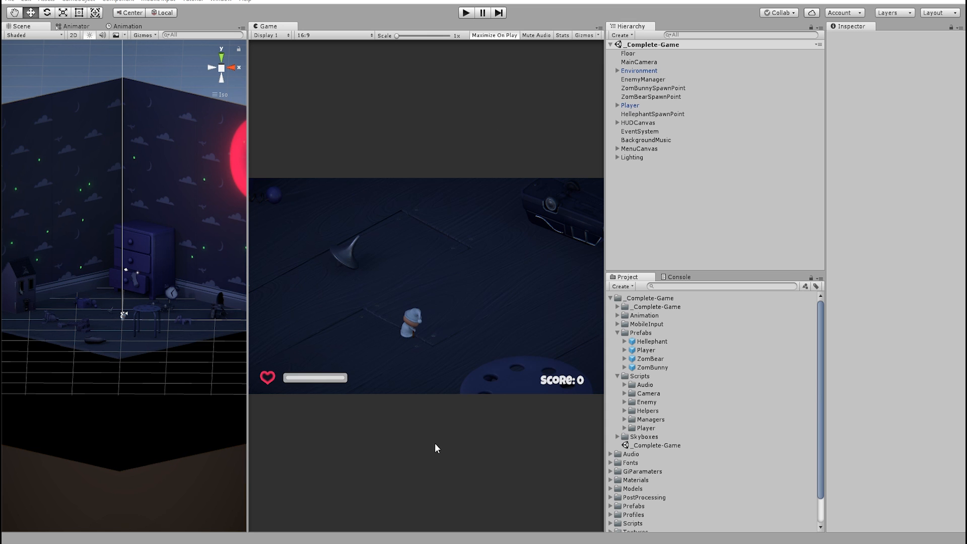
Bring up the Hierarchy menu for adding a new object to the _Complete-Game scene
click(494, 36)
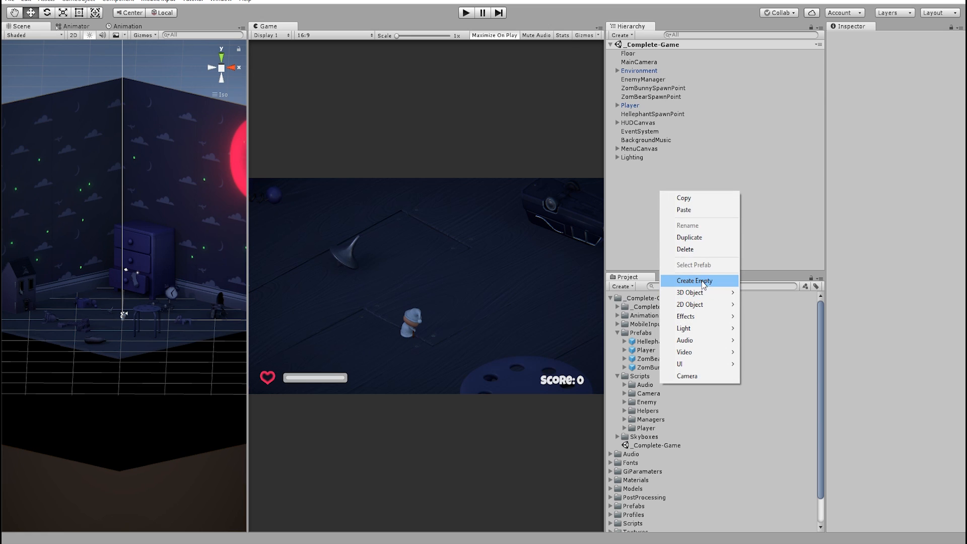
Create an empty FloatingText object with a Text Mesh reading 'Some Text' in the LuckiestGuy font
click(694, 281)
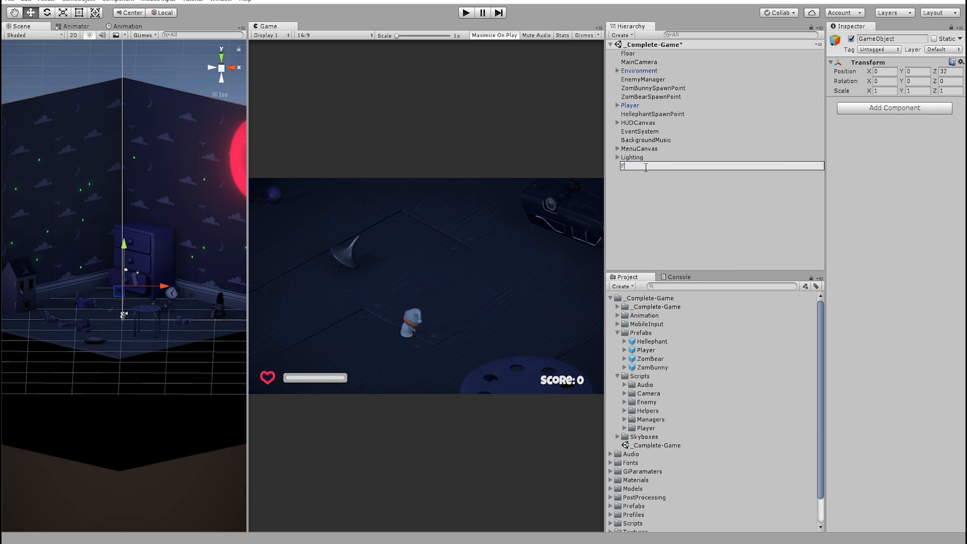
text(FloatingText)
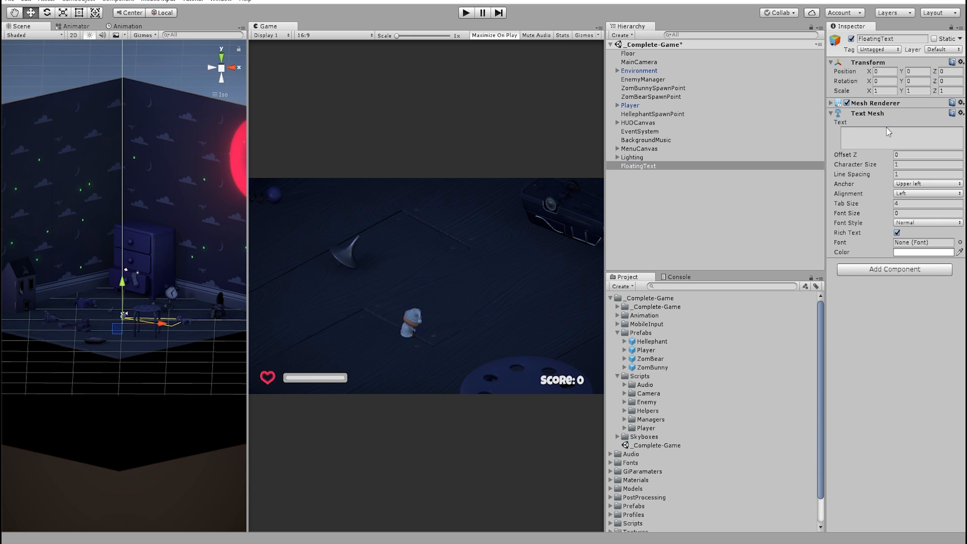
text(Some Text)
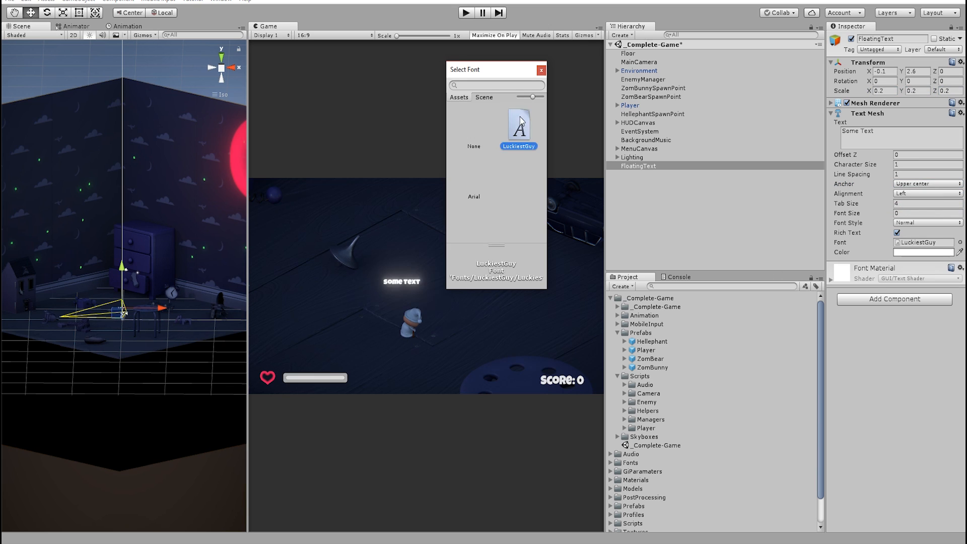
click(540, 69)
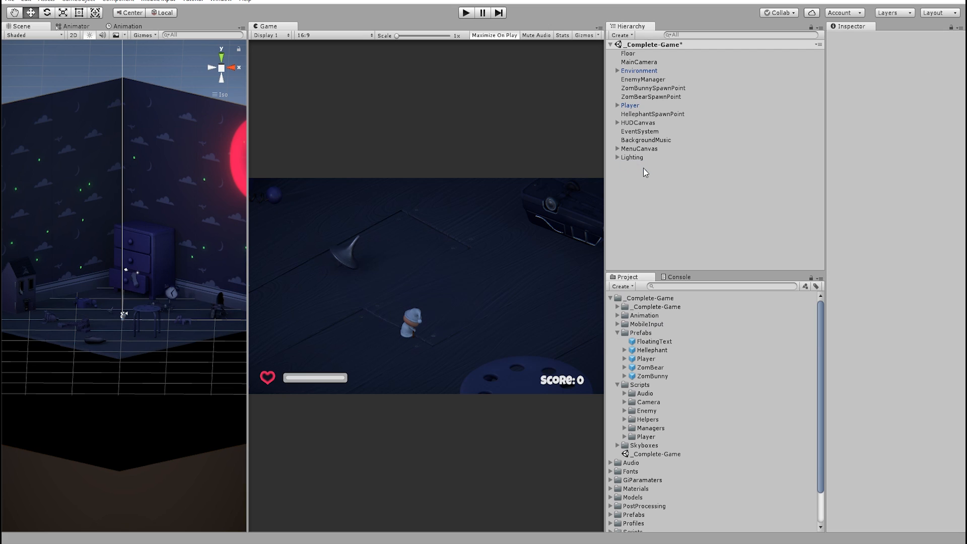
mouse_move(648, 206)
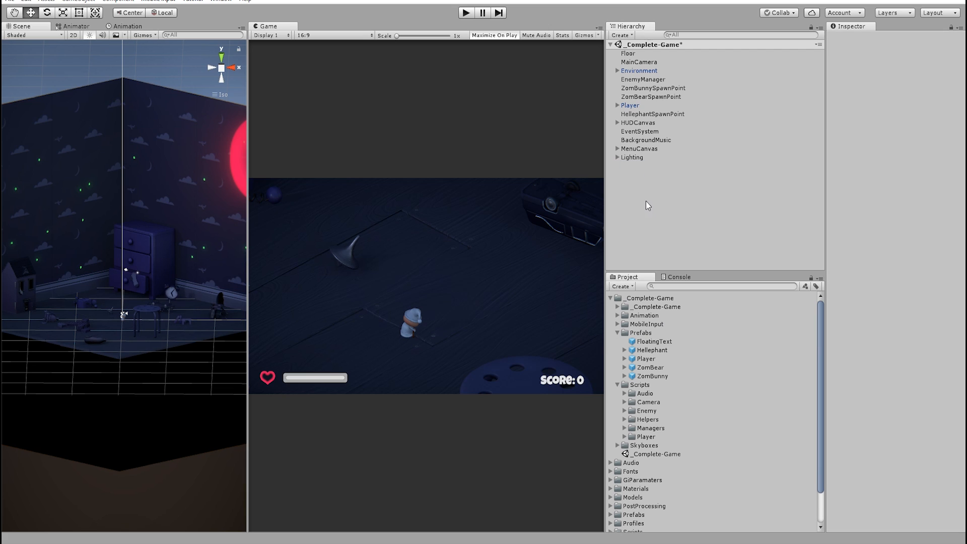
Inspect the ZomBear prefab and bring its EnemyHealth script up for editing
click(652, 350)
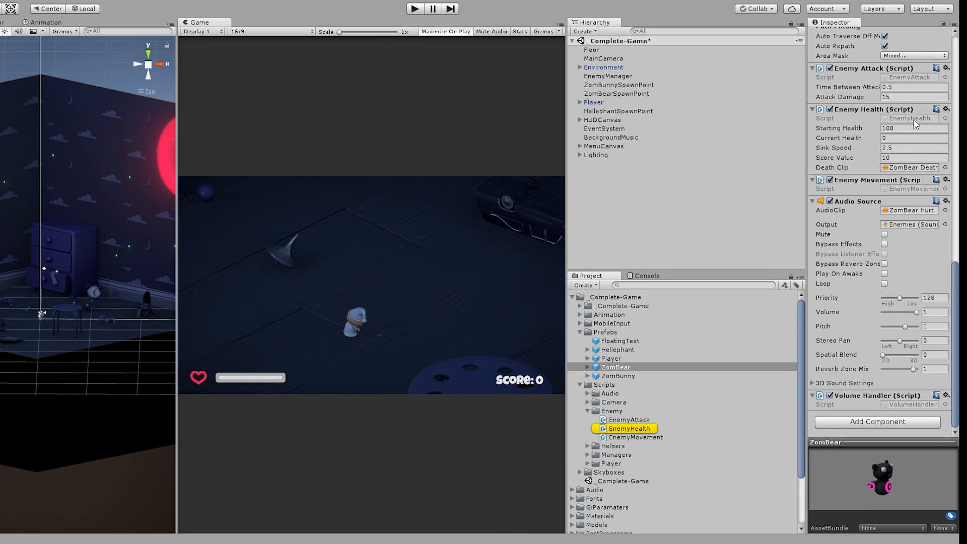
double_click(628, 428)
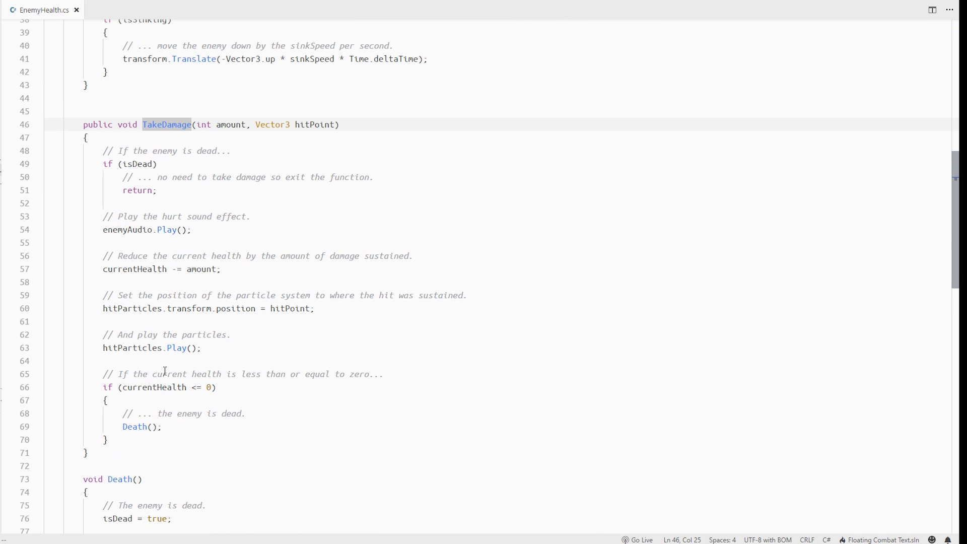
Add a FloatingTextPrefab field and have TakeDamage call ShowFloatingText()
text(//Trigger floating)
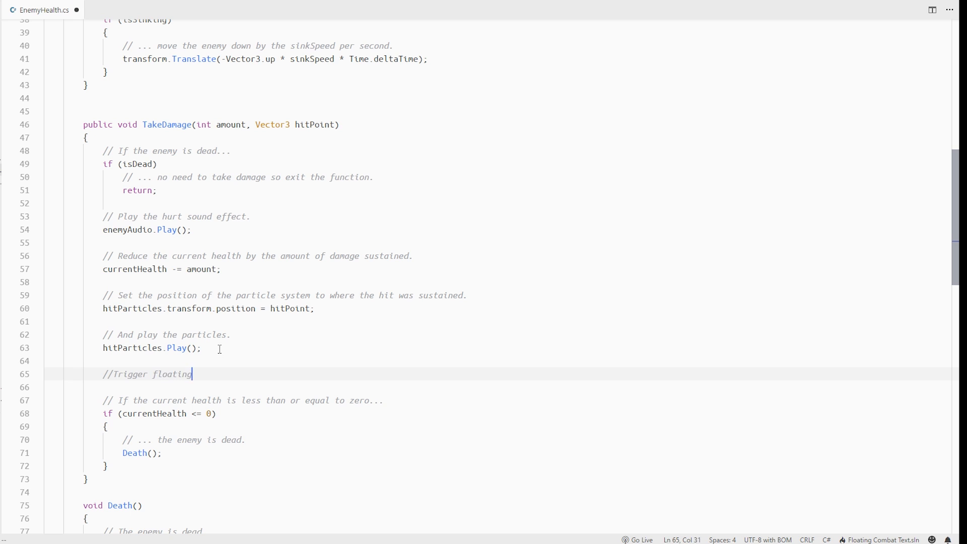
scroll(up, 3)
text(public GameObject FloatingTextPrefab;)
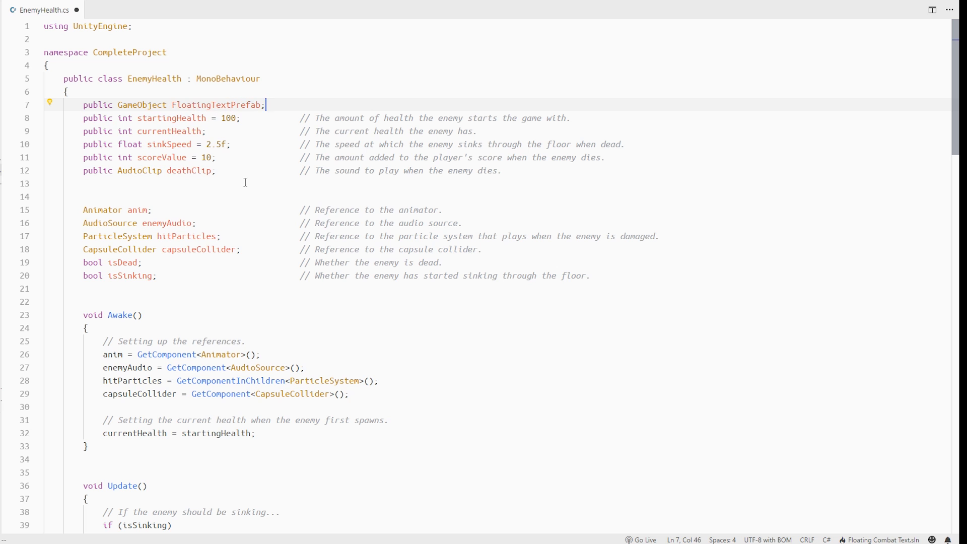
scroll(down, 3)
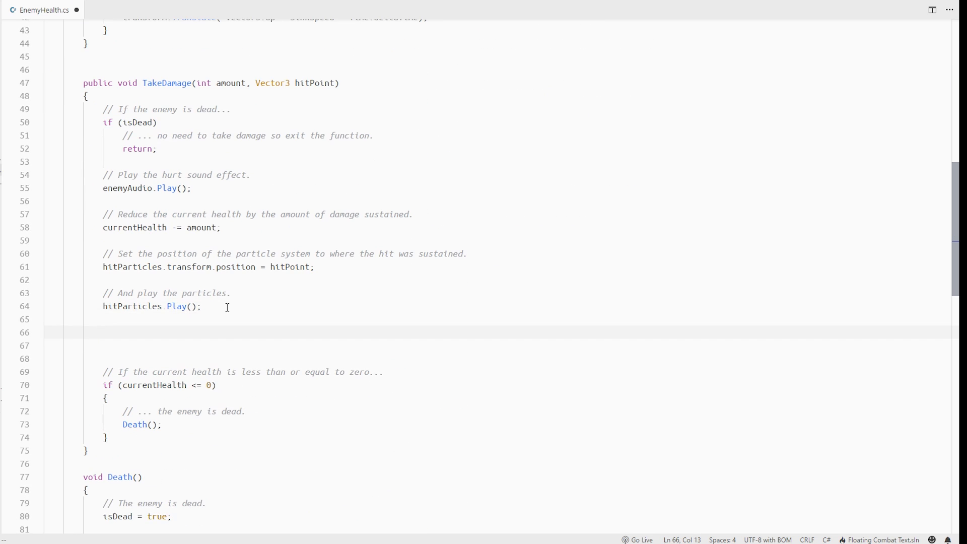
text(ShowFloatingText();)
text(Instantiate(FloatingTextPrefab, transform)
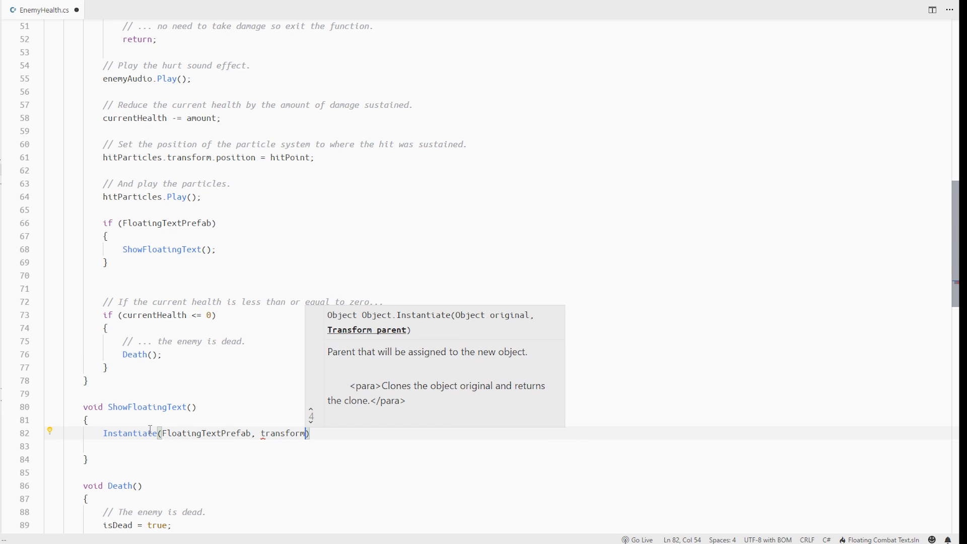
Write ShowFloatingText to Instantiate the prefab at transform.position with Quaternion.identity, parented to transform
text(.position, Quaternion.identity)
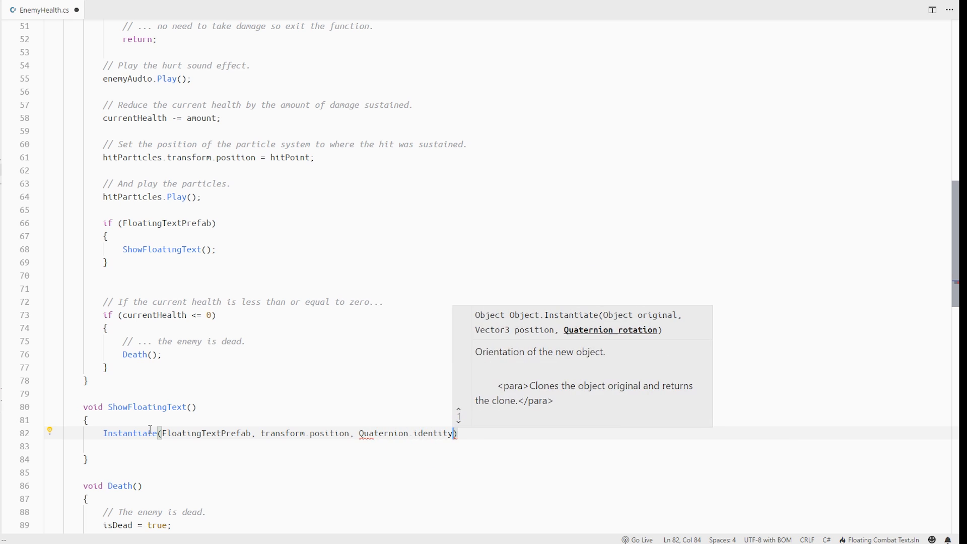
text(, transform)
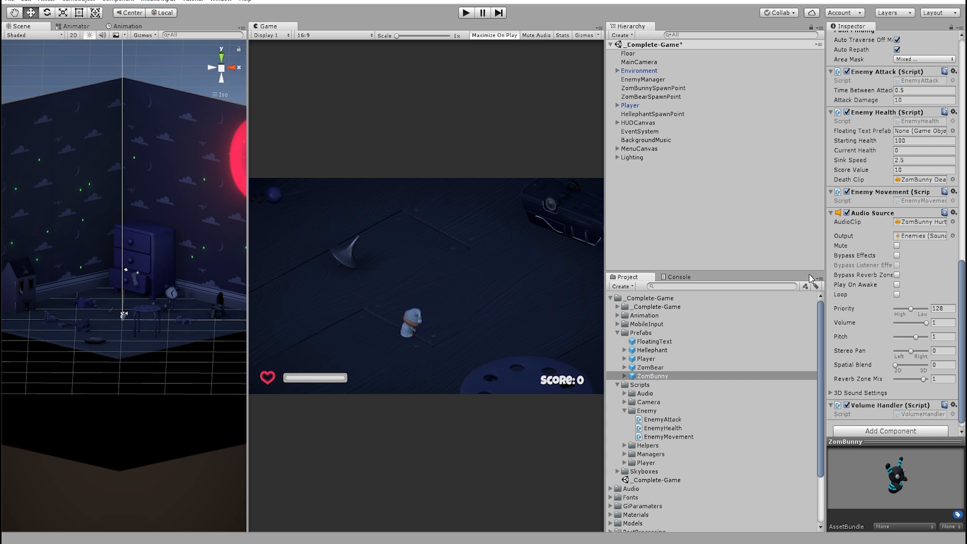
Assign the FloatingText prefab to Hellephant, ZomBear and ZomBunny, then adjust the FloatingText prefab itself
click(653, 350)
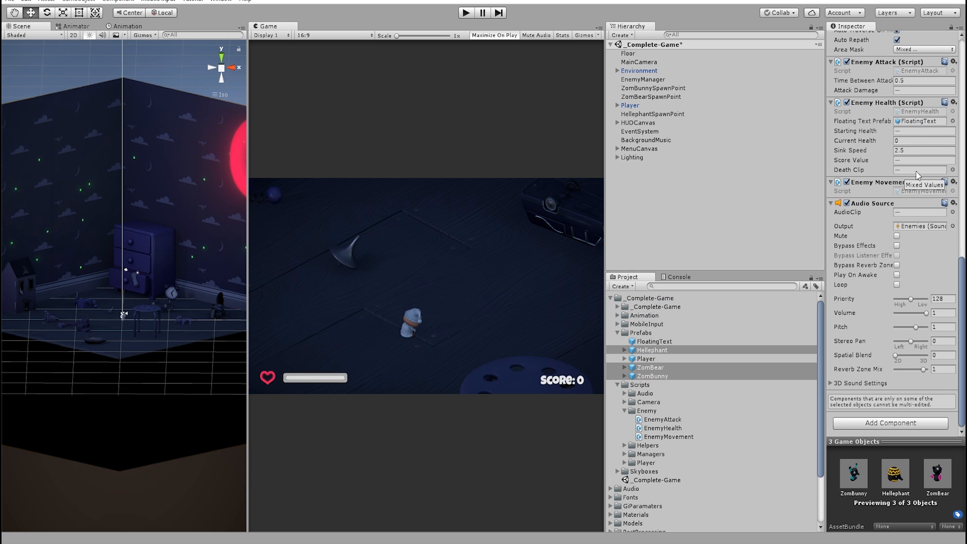
click(494, 35)
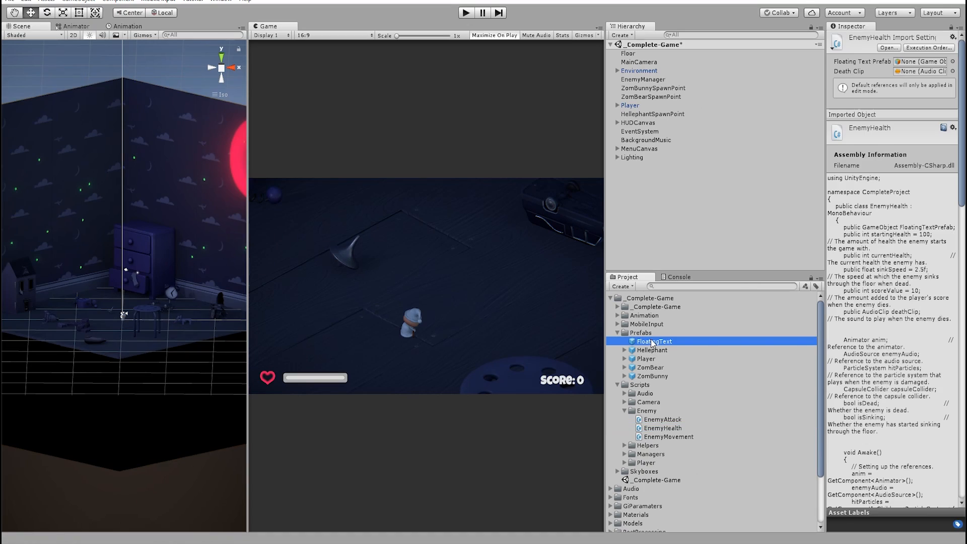
click(653, 342)
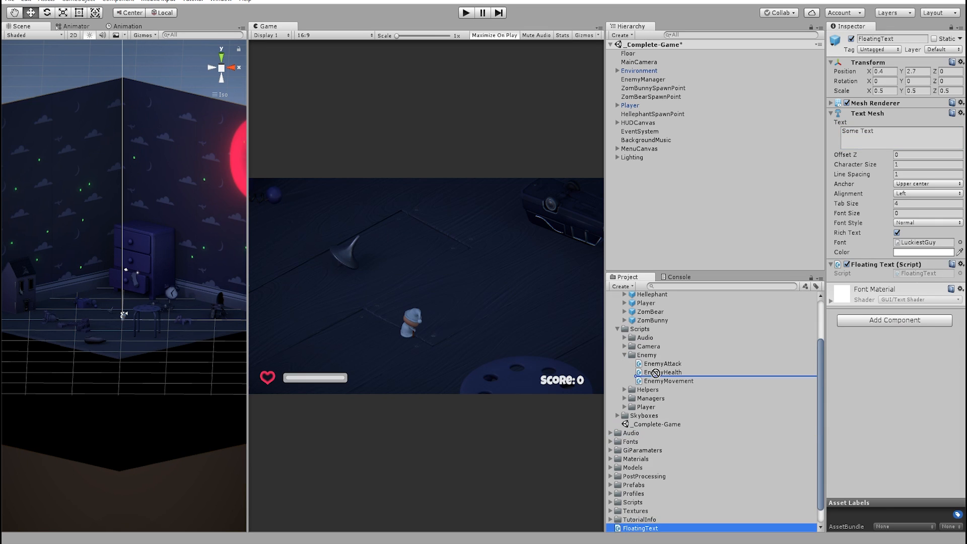
Bring the new FloatingText script into VS Code and begin a public field declaration
double_click(641, 528)
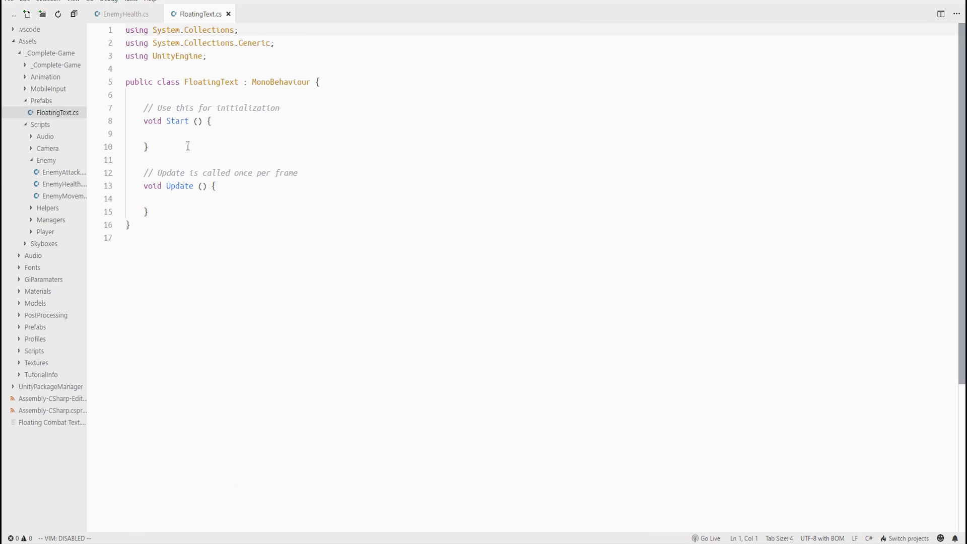
text(public)
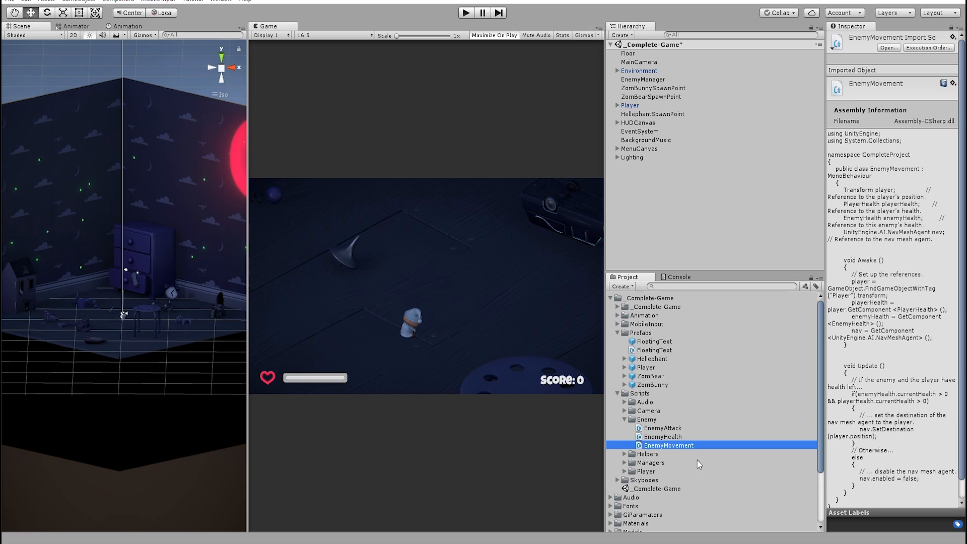
Store the spawned object as go and set its TextMesh text to currentHealth.ToString()
double_click(669, 444)
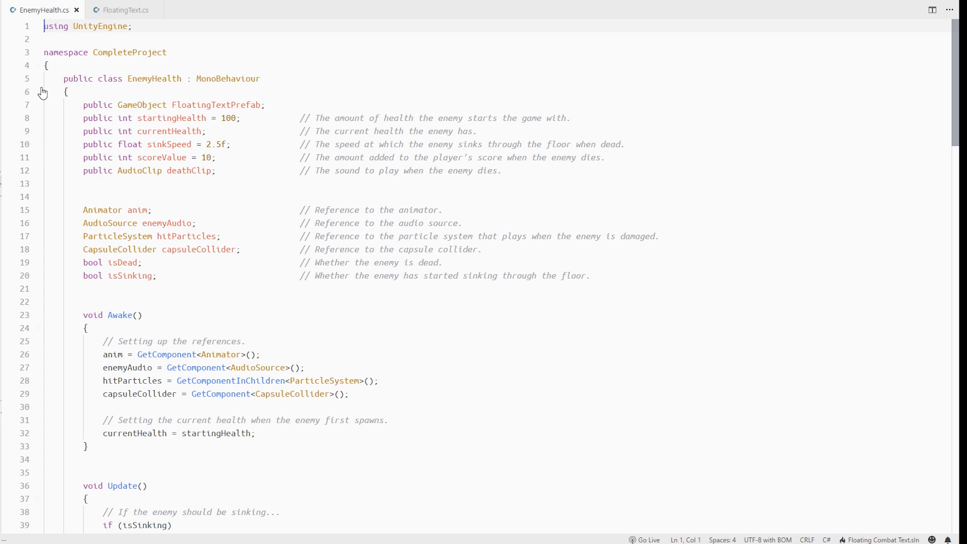
scroll(down, 3)
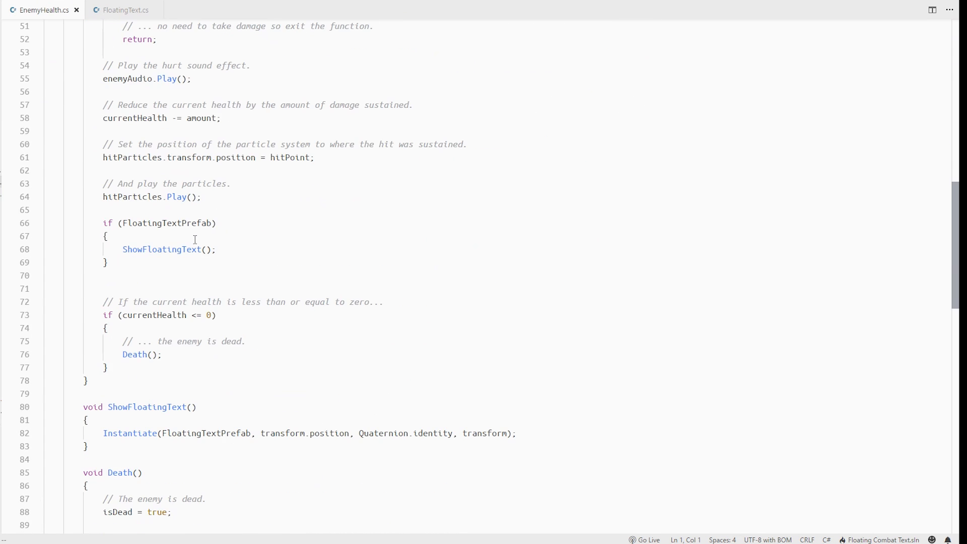
scroll(down, 3)
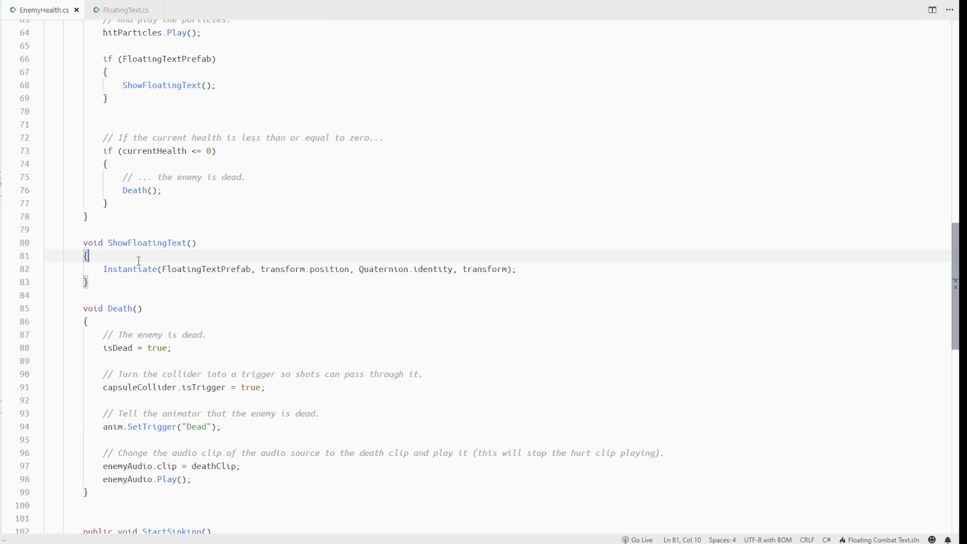
text(var go =)
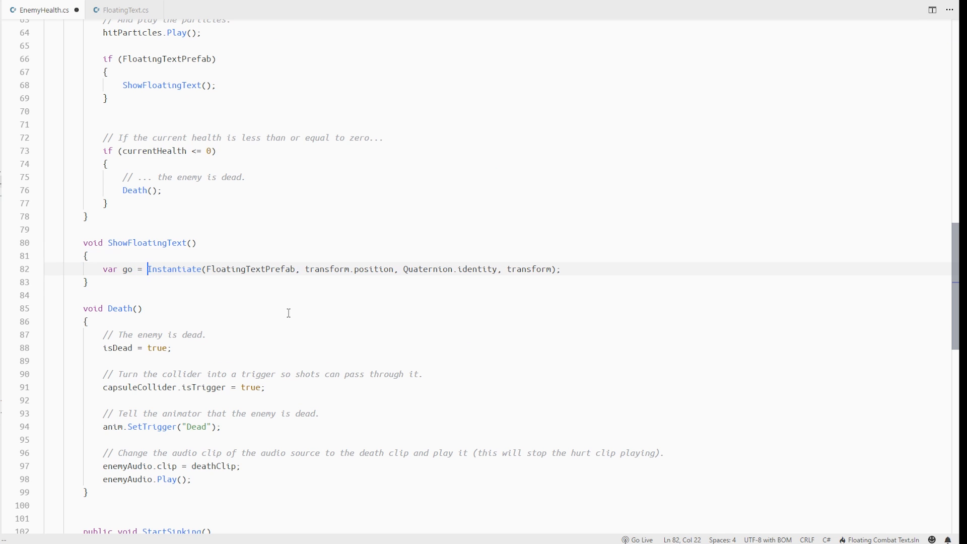
text(go.GetComponent<TextMesh>)
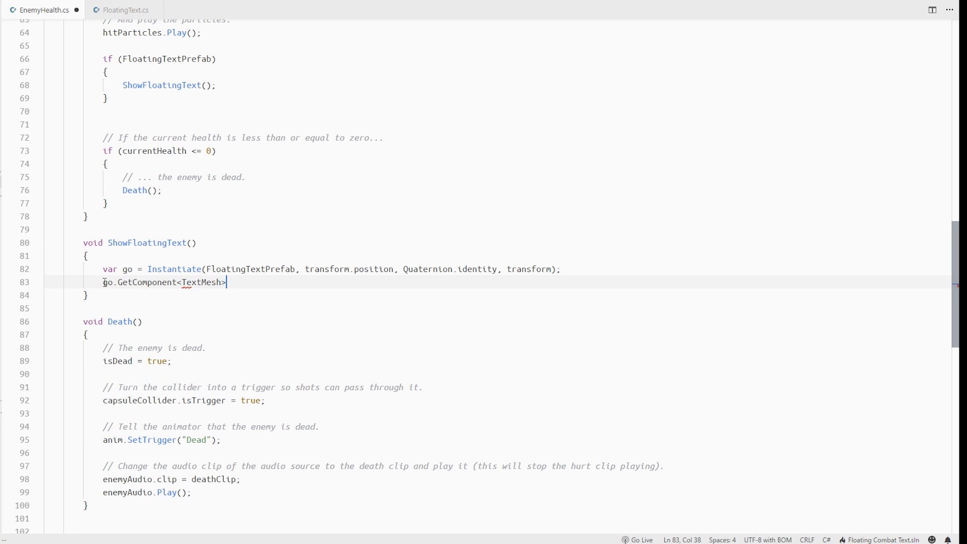
text(().text = currentHealth)
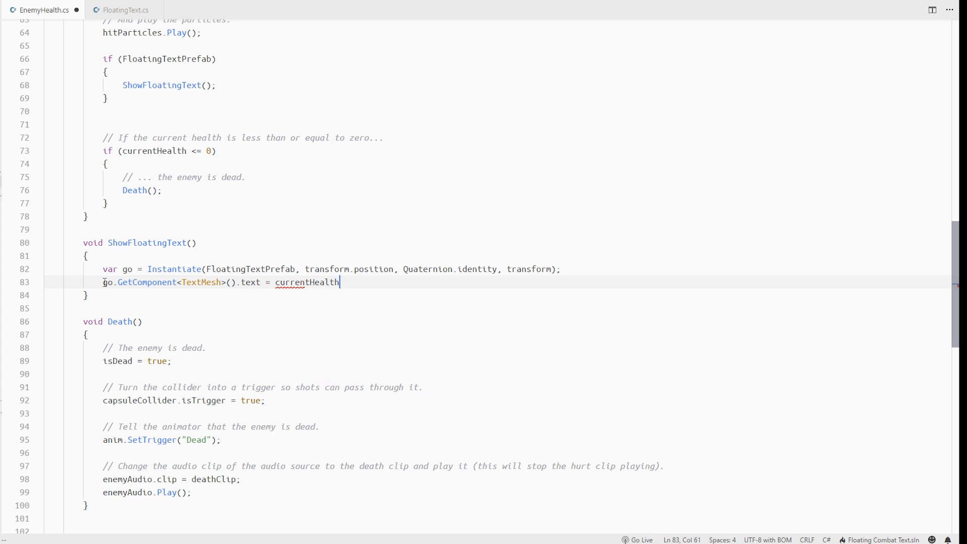
text(.ToString();)
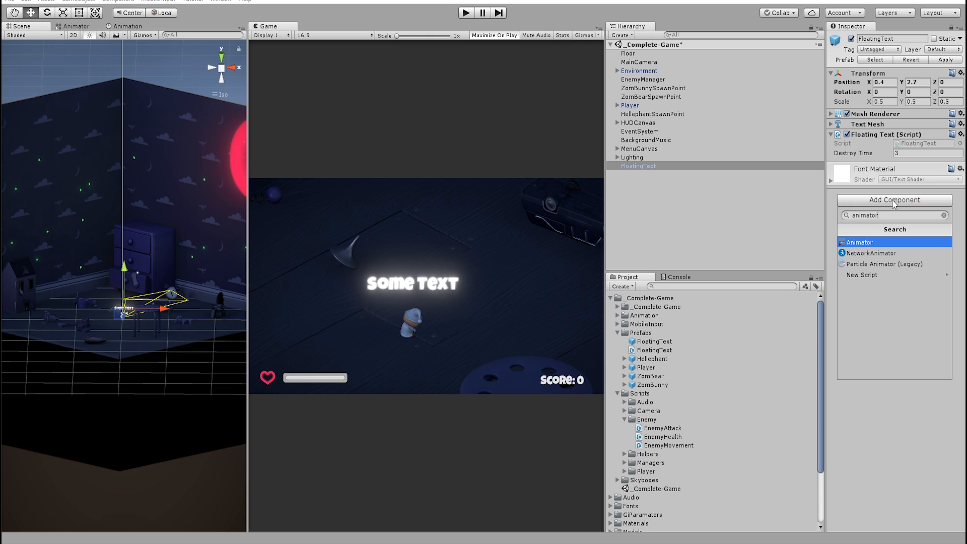
Add an Animator to FloatingText and create the Floating Text - Slide Up clip animating its Scale
click(858, 242)
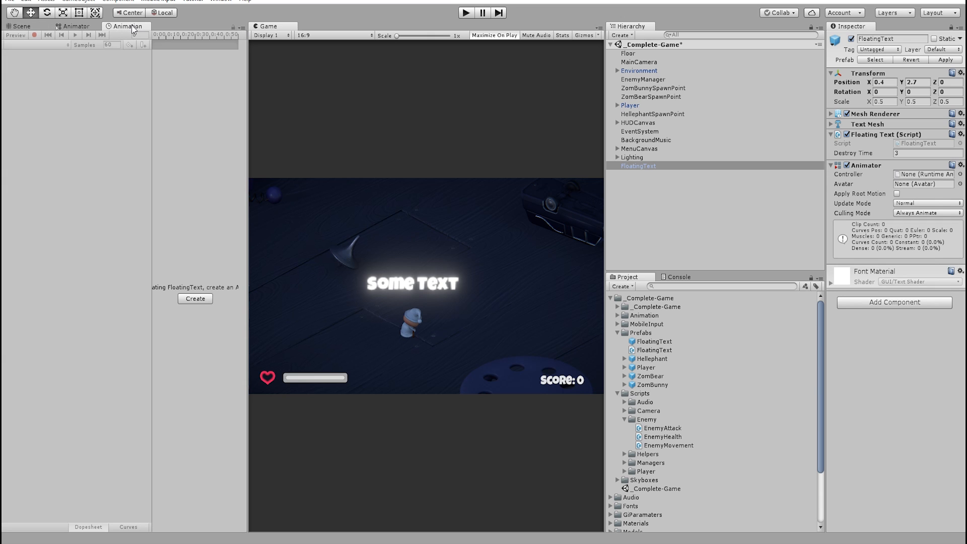
click(195, 298)
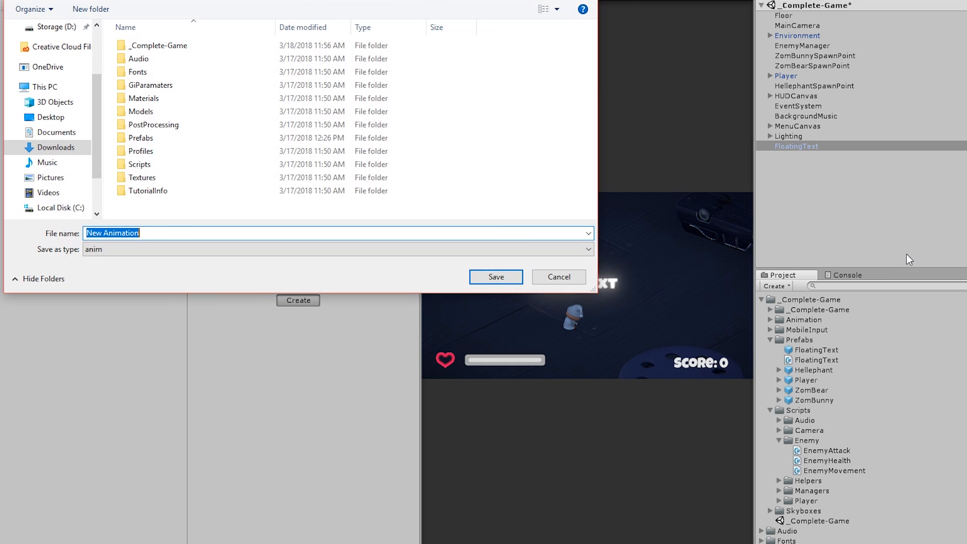
click(495, 276)
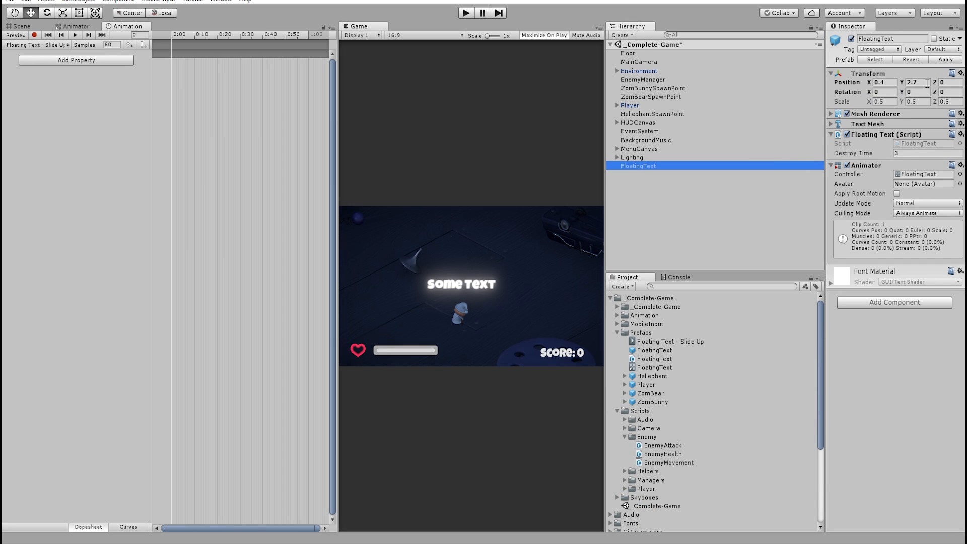
mouse_move(34, 35)
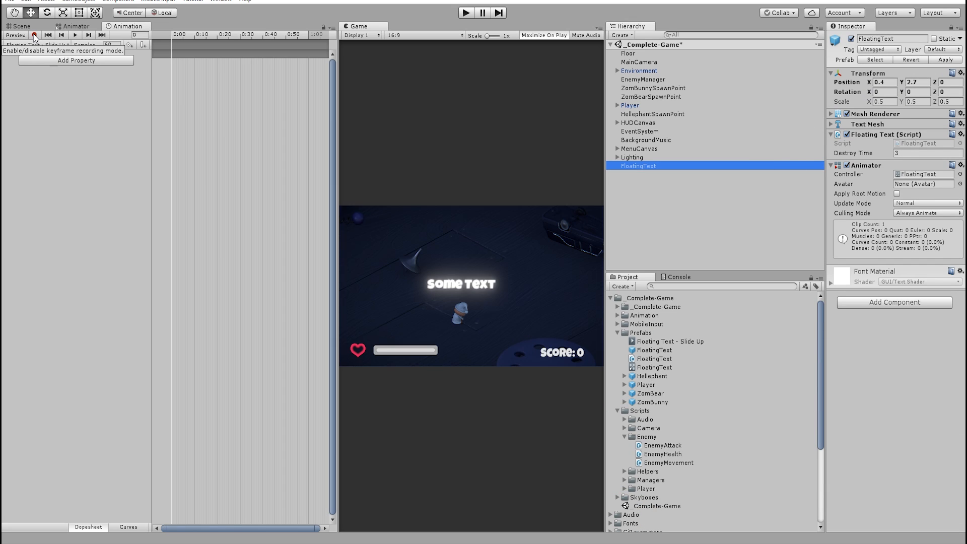
click(34, 34)
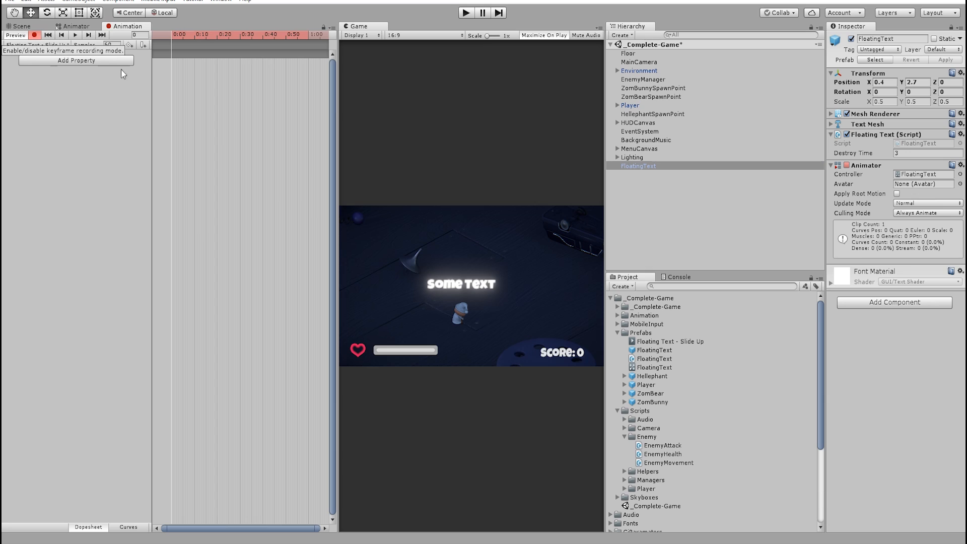
mouse_move(170, 28)
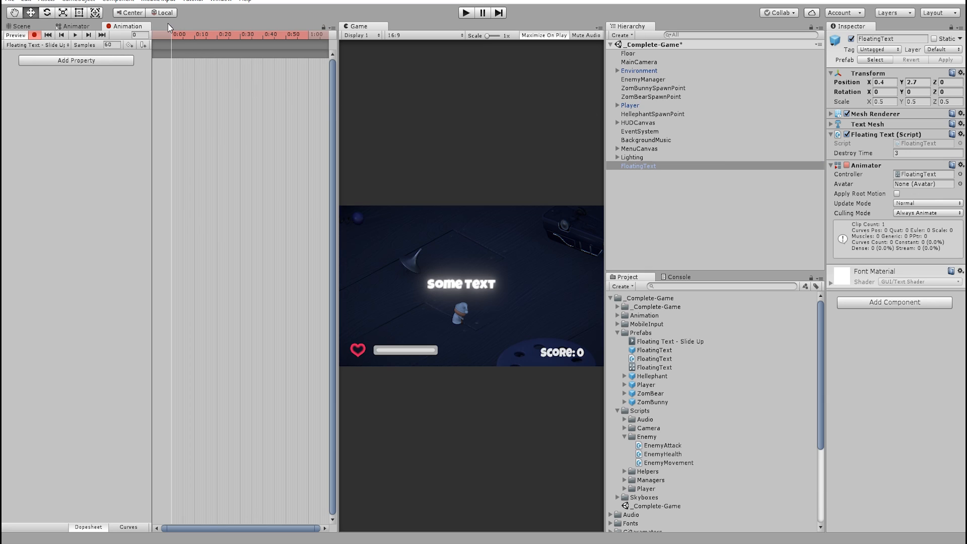
click(194, 34)
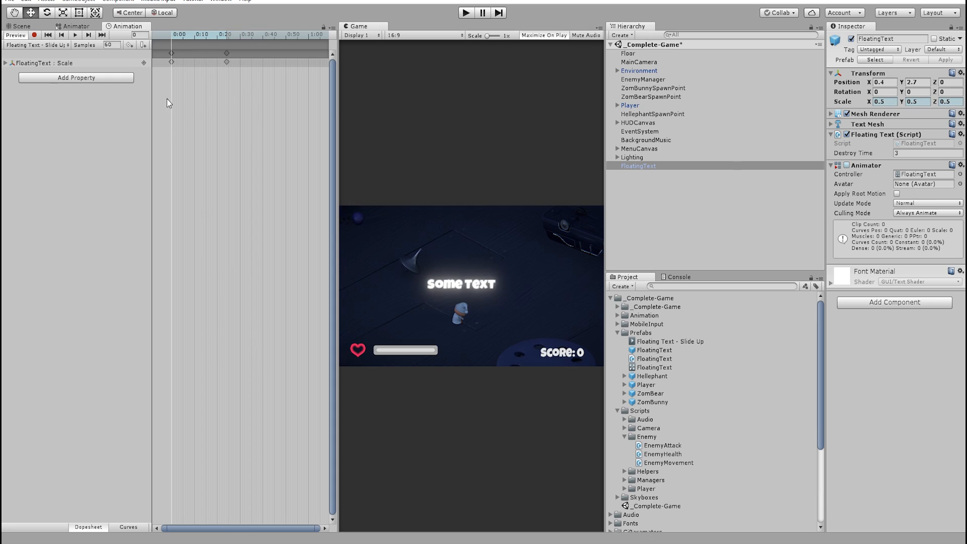
Turn off Loop Time on the Slide Up clip asset and reselect the FloatingText object
click(670, 342)
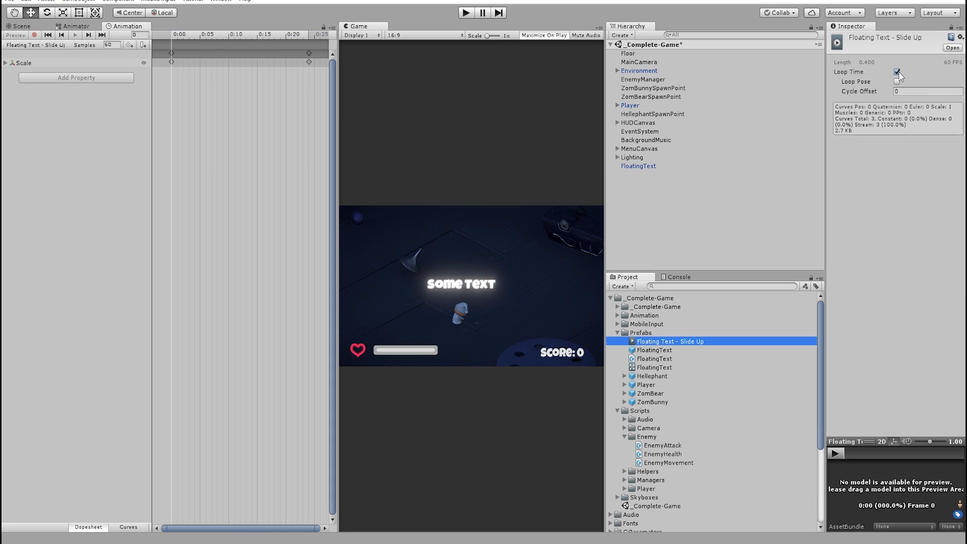
click(897, 72)
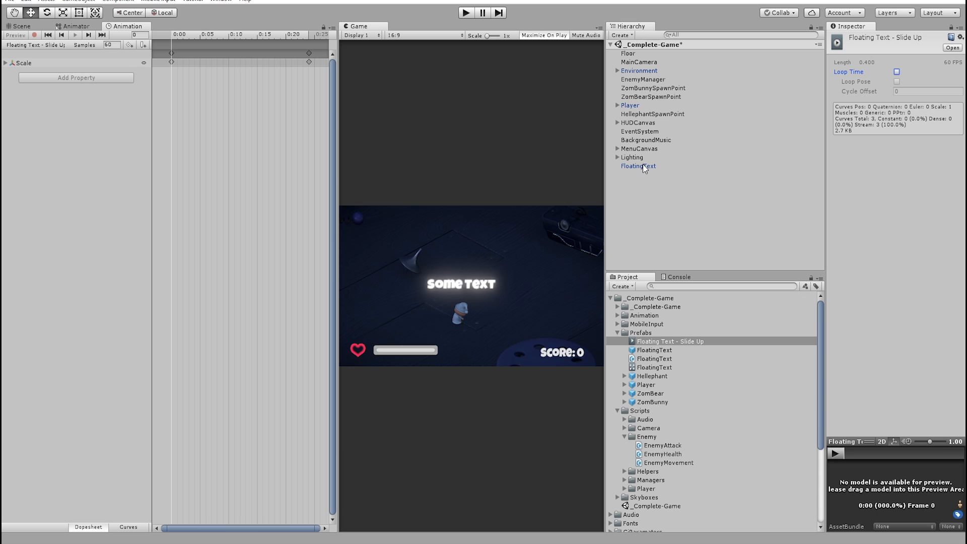
click(639, 166)
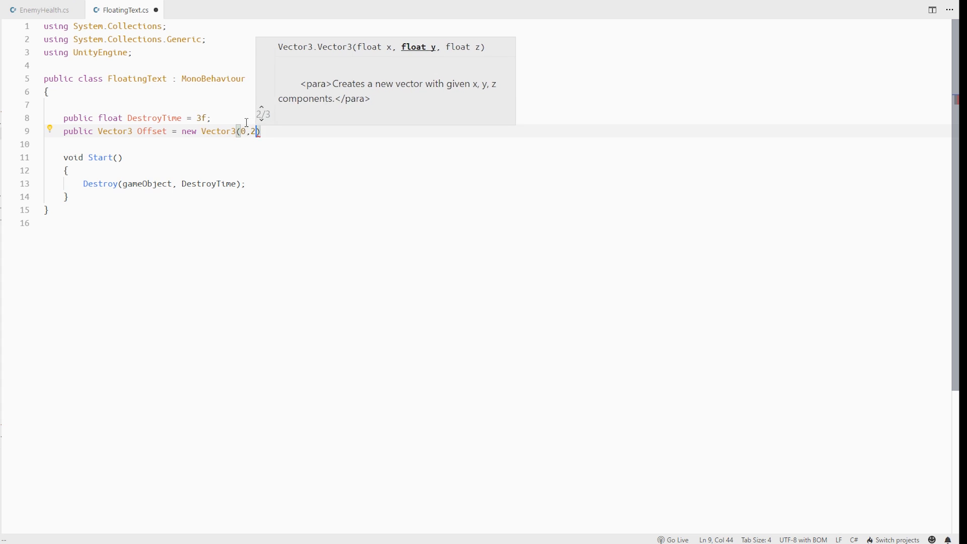
Shift FloatingText's local position by its Offset in Start, then make EnemyHealth's spawn check currentHealth
text(tr)
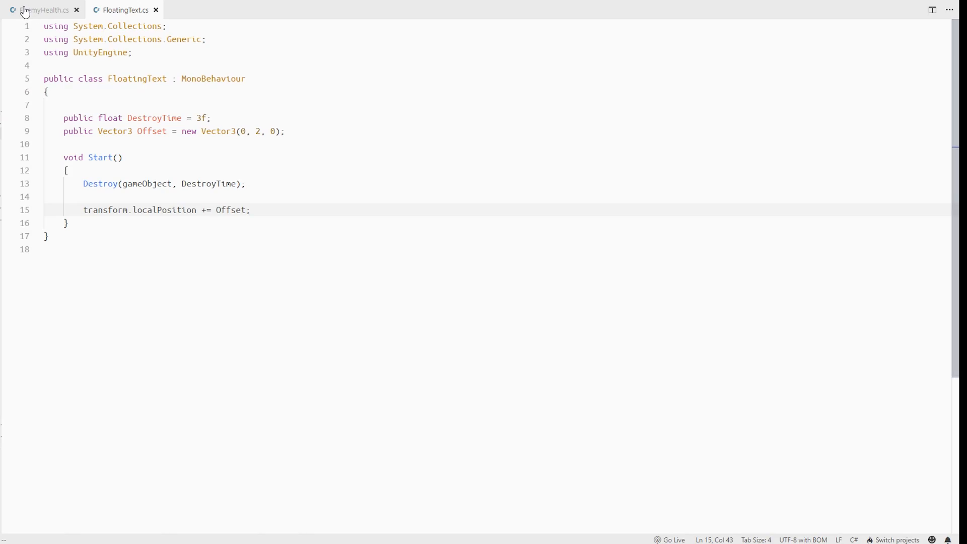
click(43, 10)
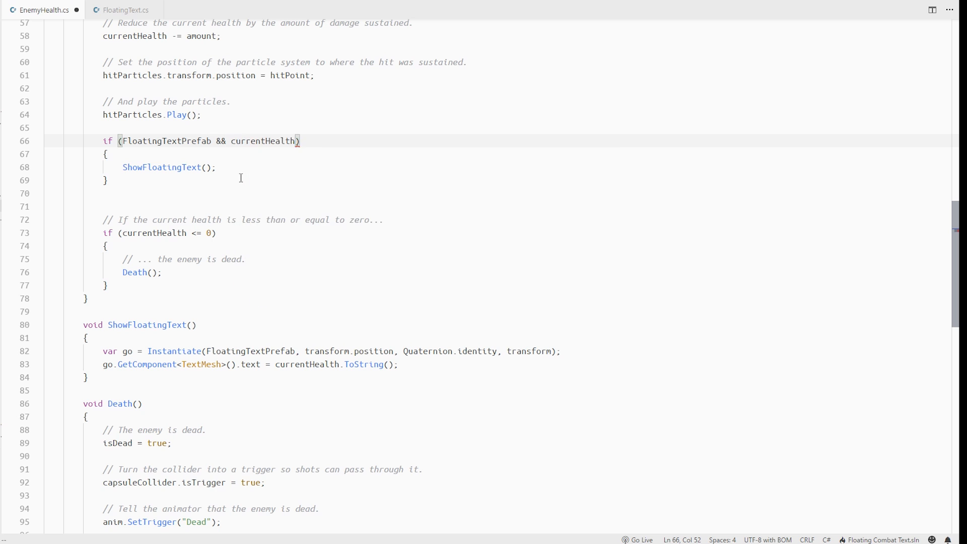
click(466, 12)
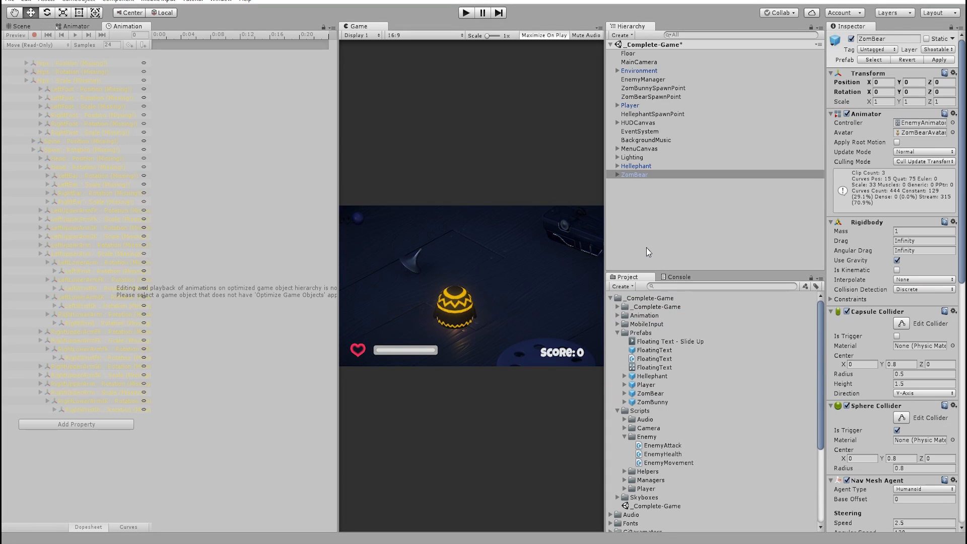
Duplicate the FloatingText prefab into Yellow, Magenta and Cyan colour variants and rename them
click(654, 350)
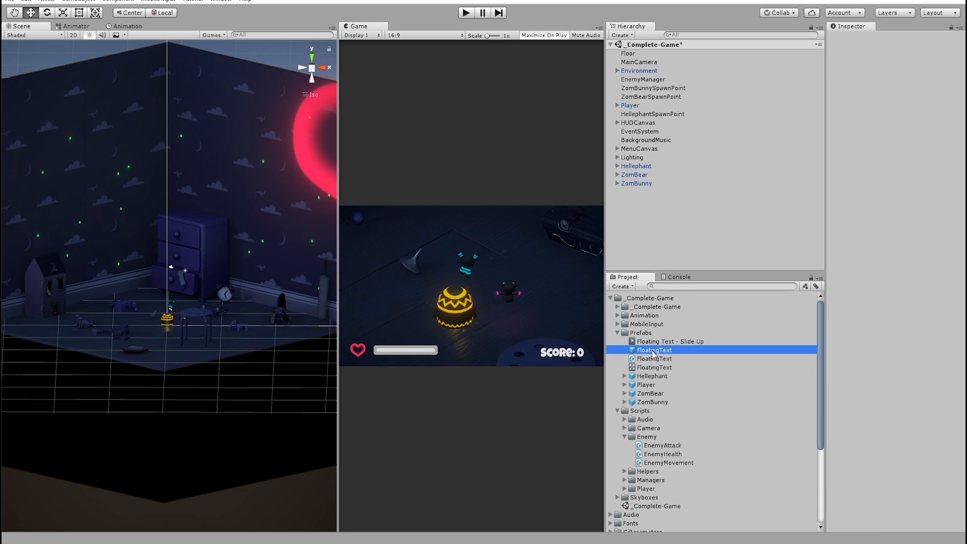
click(656, 375)
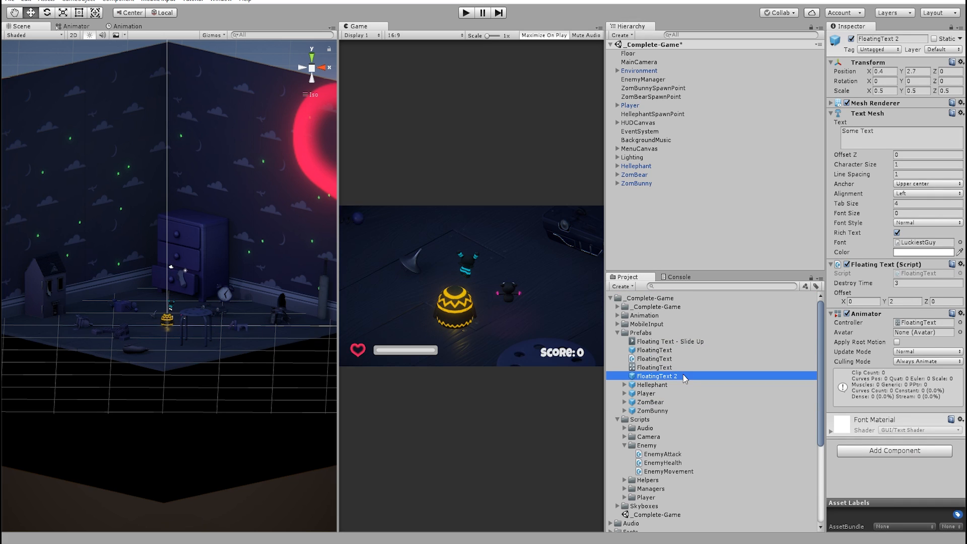
click(653, 350)
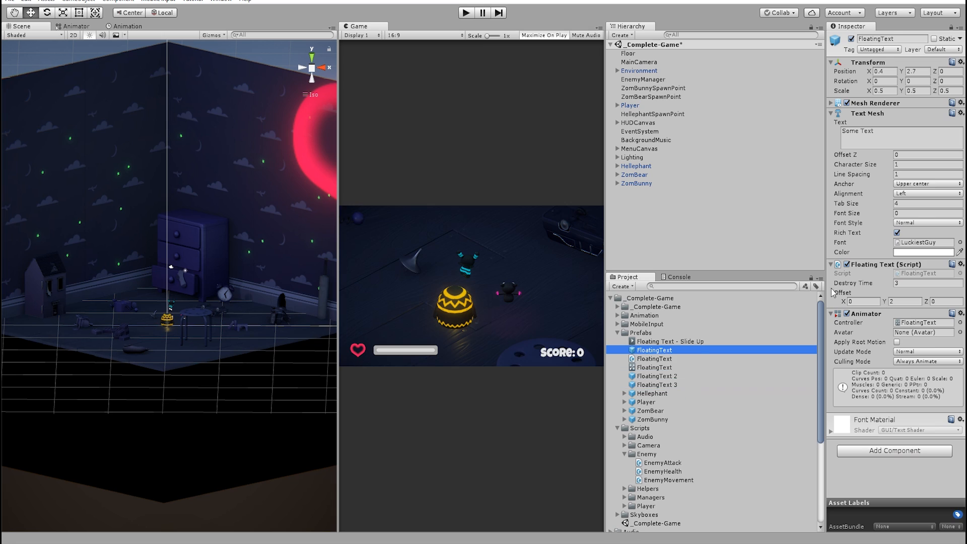
click(657, 376)
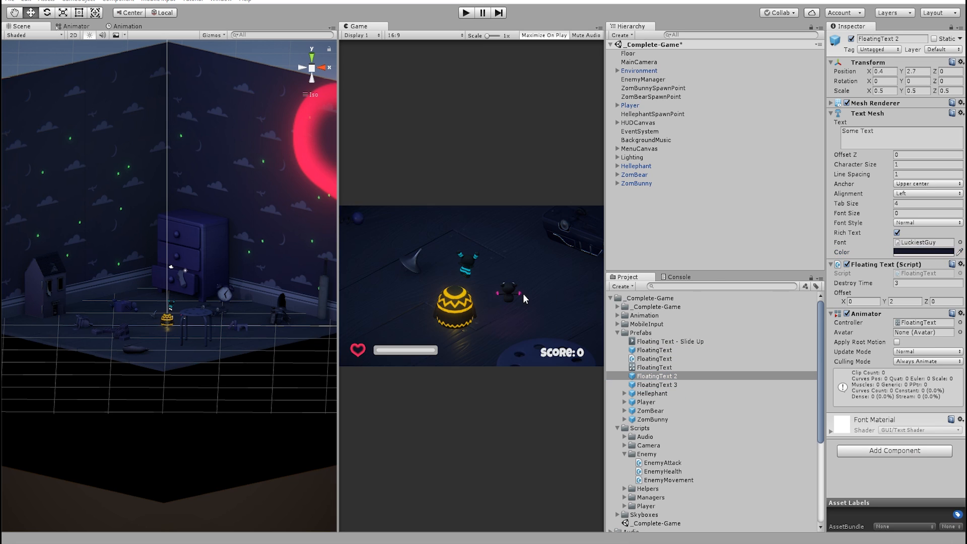
click(658, 383)
text(Yellow)
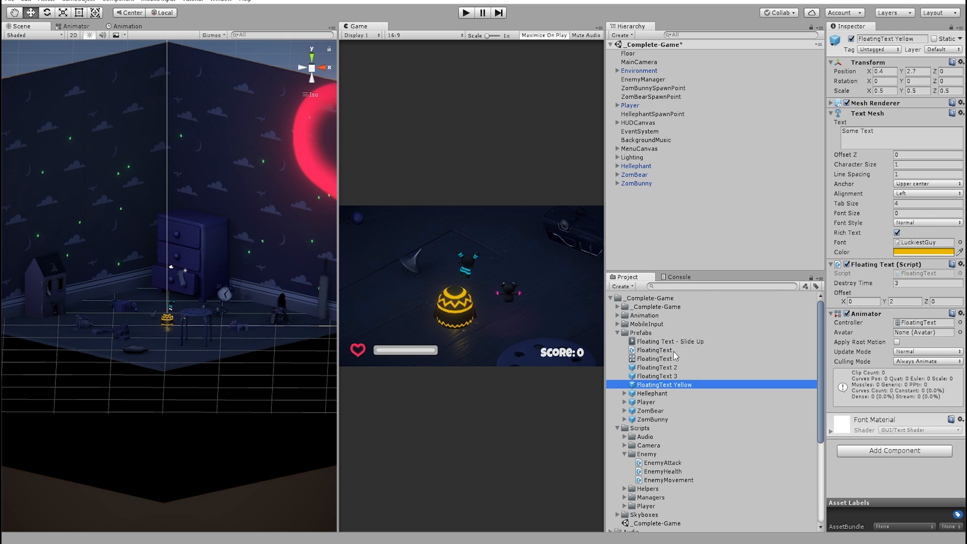
double_click(657, 367)
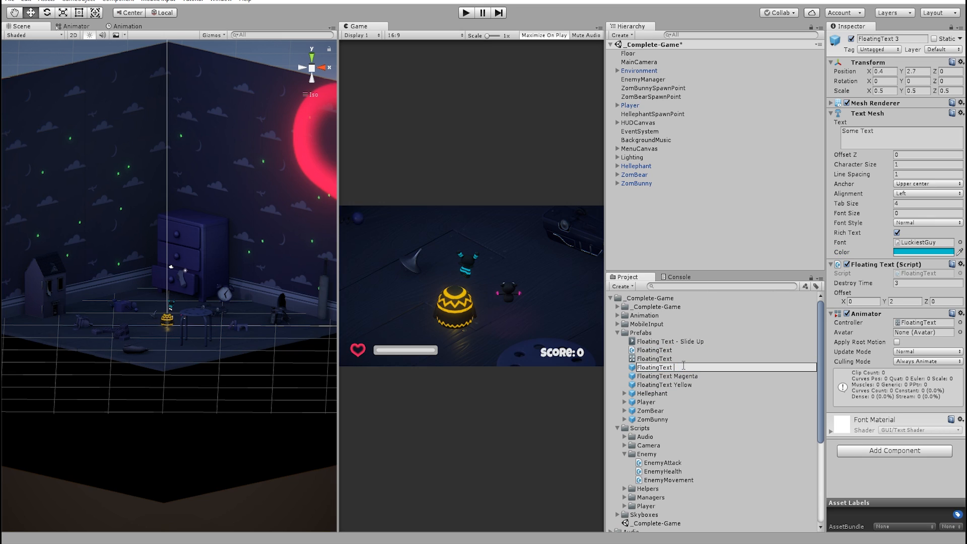
Point the enemy prefabs' Enemy Health floating text at the coloured variants, checking ZomBunny
click(636, 184)
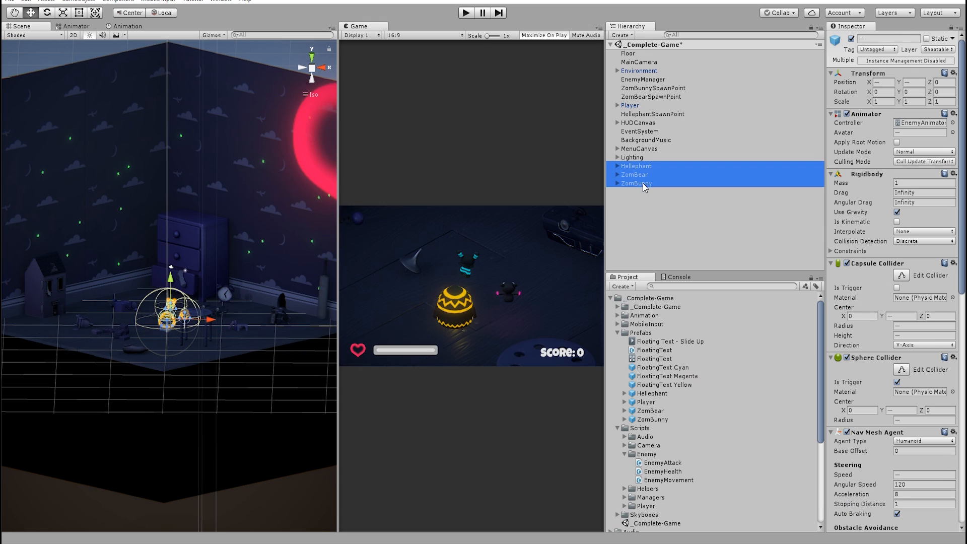
click(636, 393)
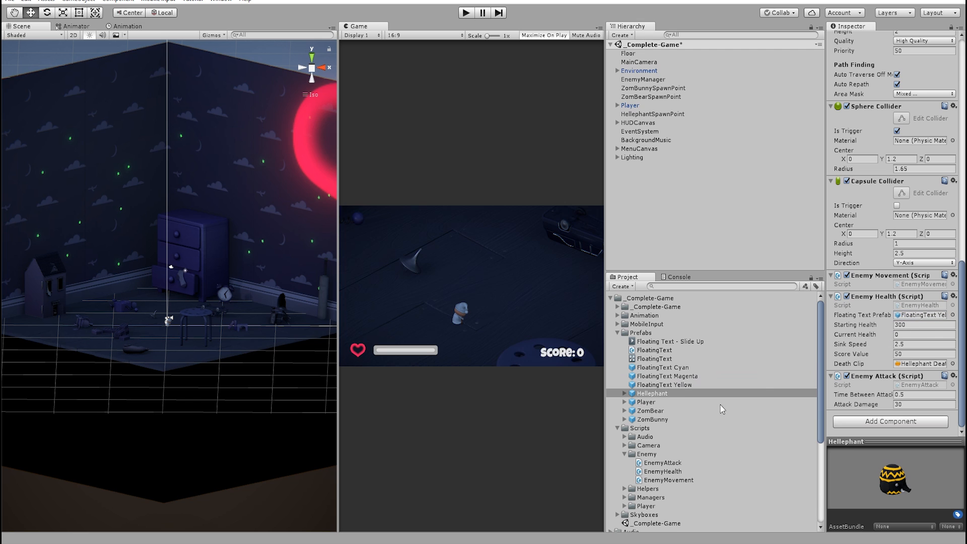
click(652, 419)
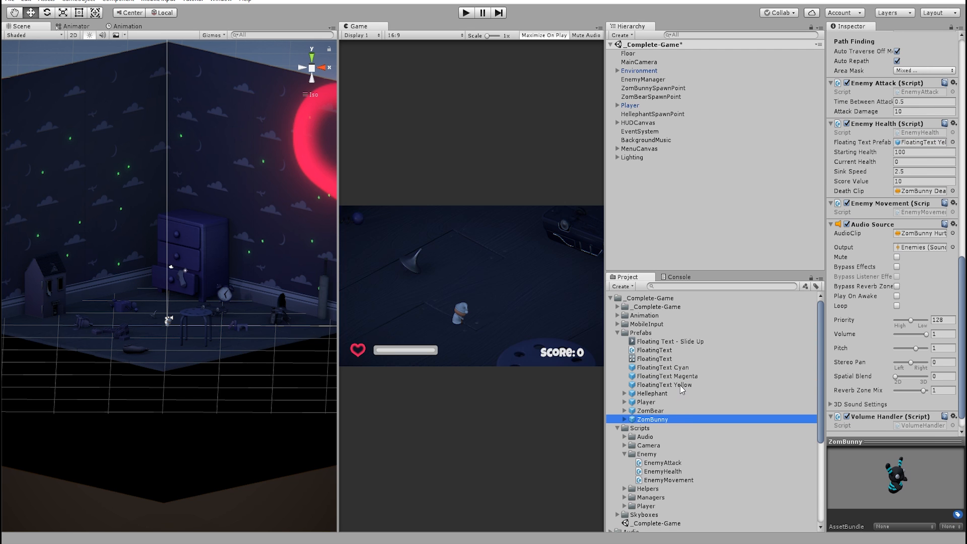
click(543, 35)
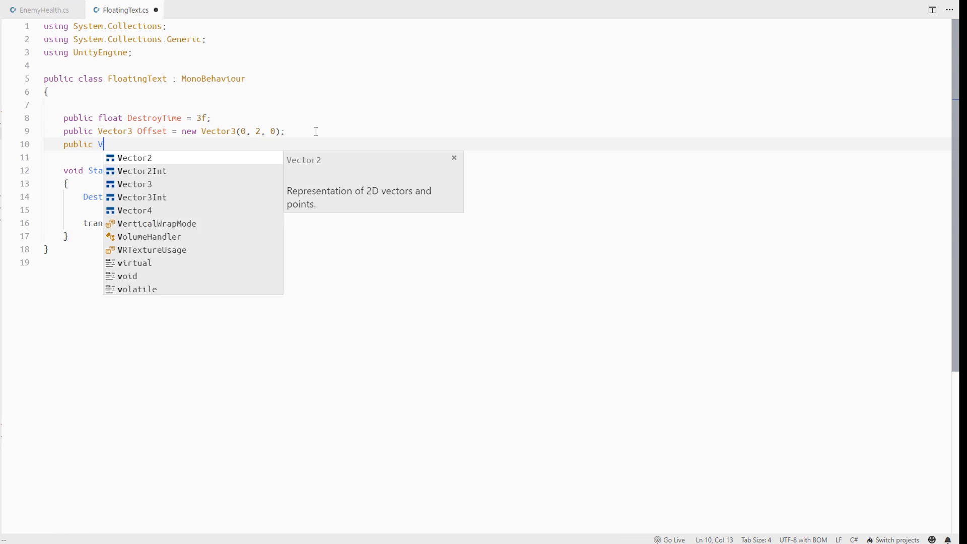
Declare a public Vector3 RandomizeIntensity field below Offset in FloatingText
text(Vector3 RandomizeIntensit)
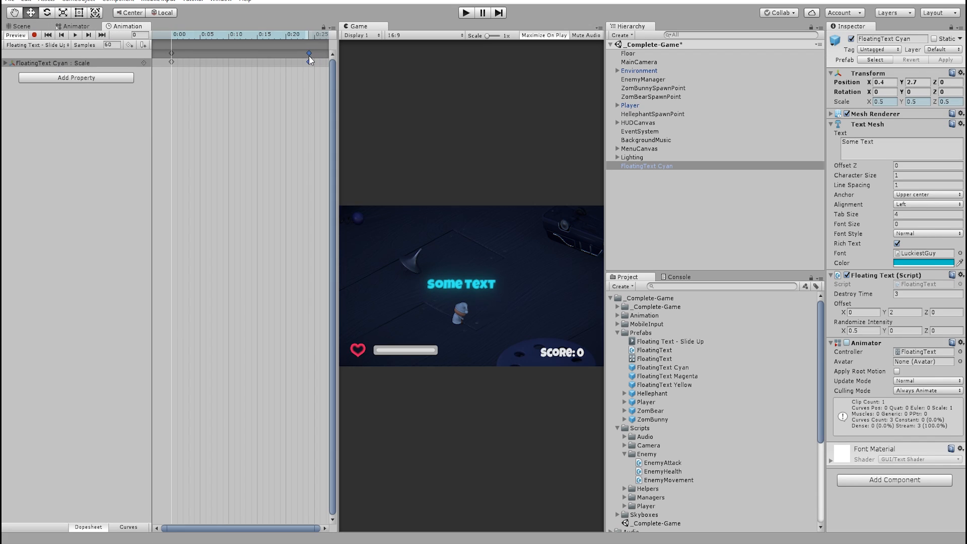
Shorten the Slide Up clip to end at 0:15 and record a 0.4 scale keyframe near its start
drag(308, 60, 258, 60)
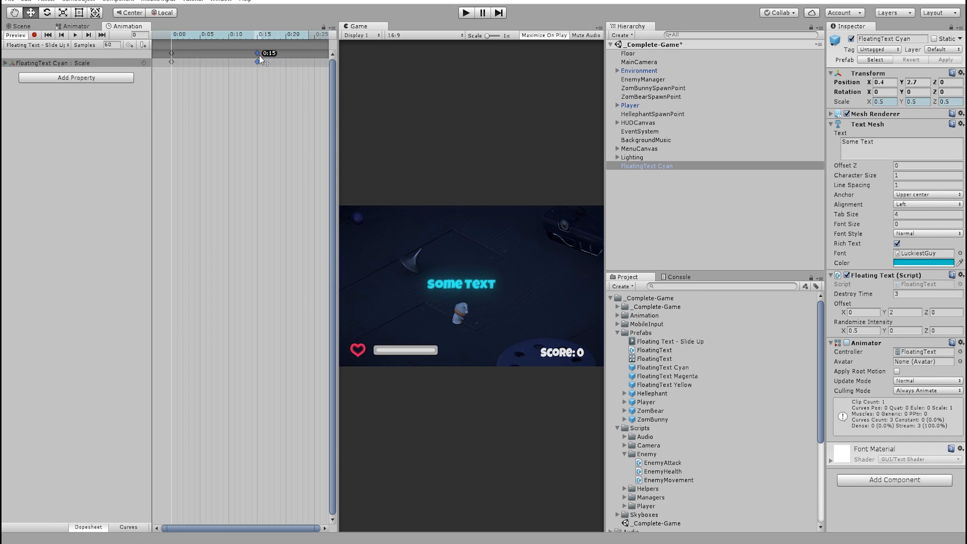
click(289, 34)
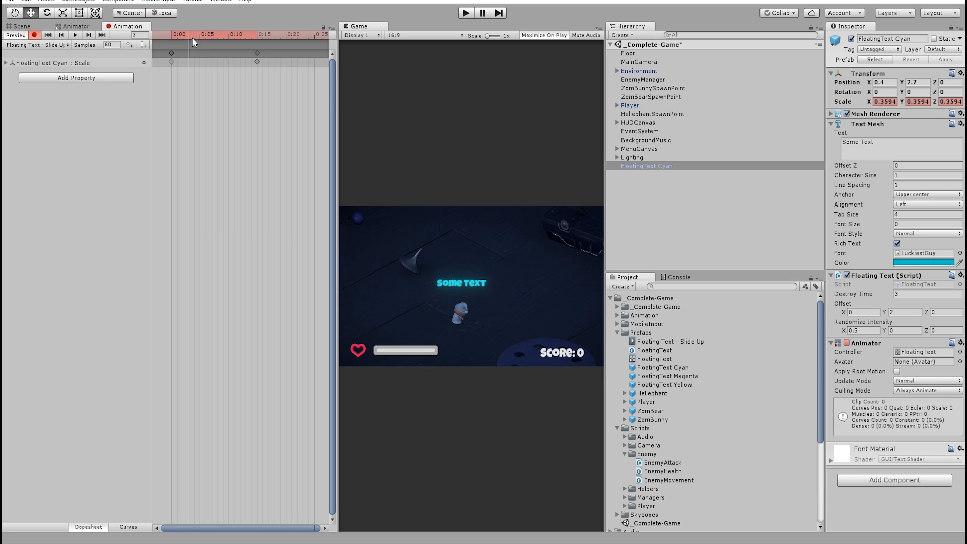
click(34, 35)
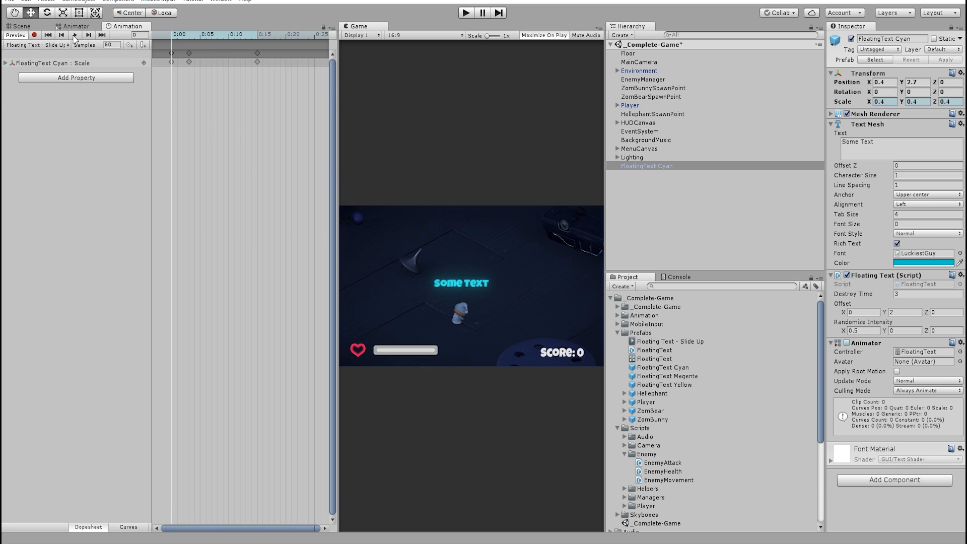
click(74, 35)
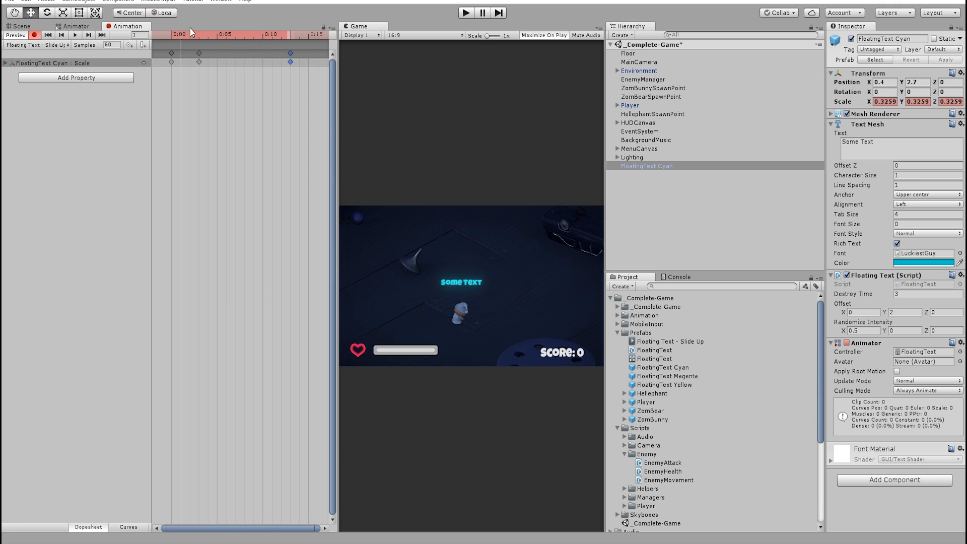
click(544, 34)
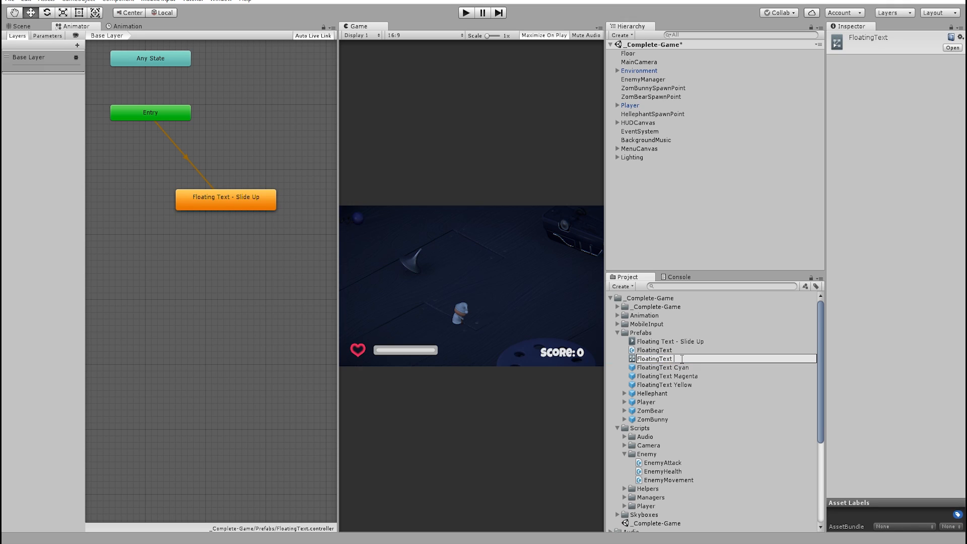
Rename the floating-text clip and controller with a '- Scale' suffix and select FloatingText Cyan
text(- Scale Down 1)
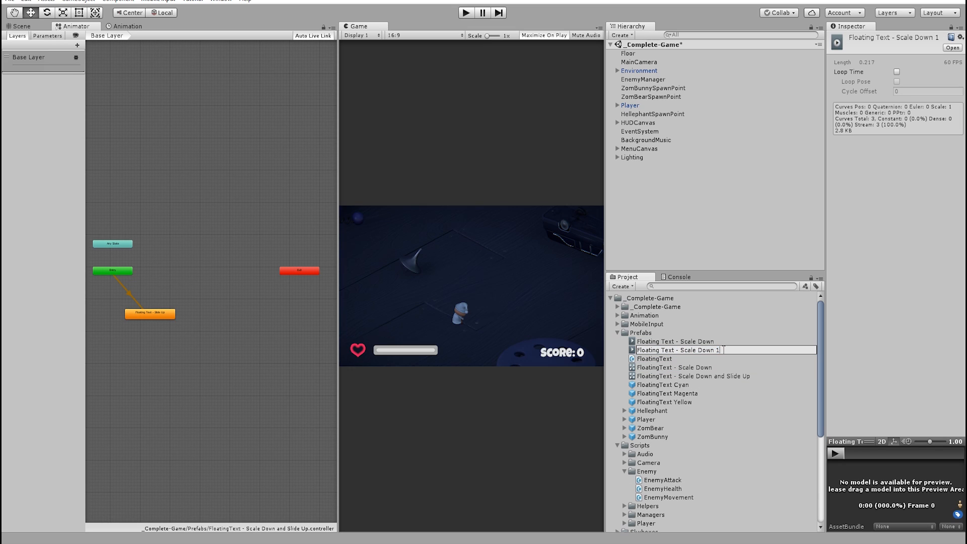
click(149, 314)
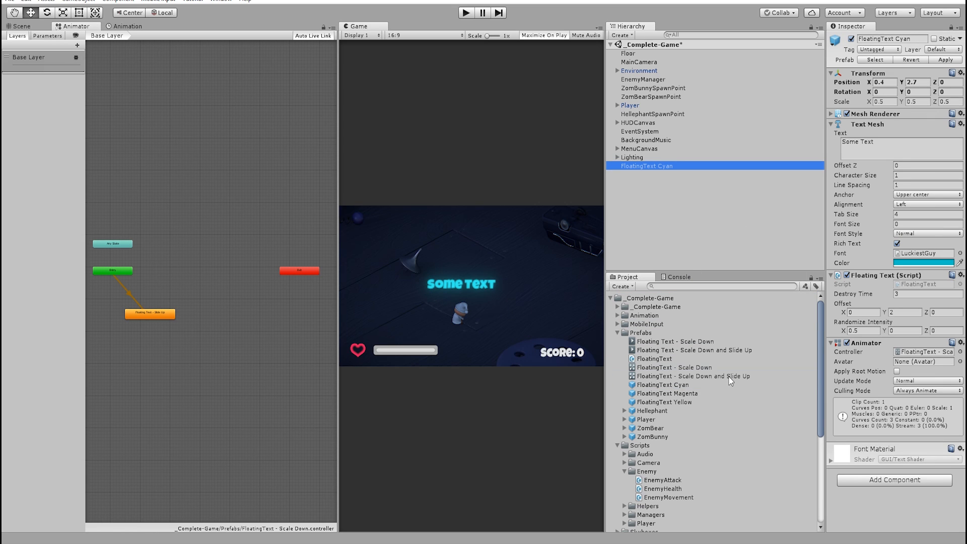
Record Position keyframes alongside Scale in the cyan text's Scale Down clip
click(127, 26)
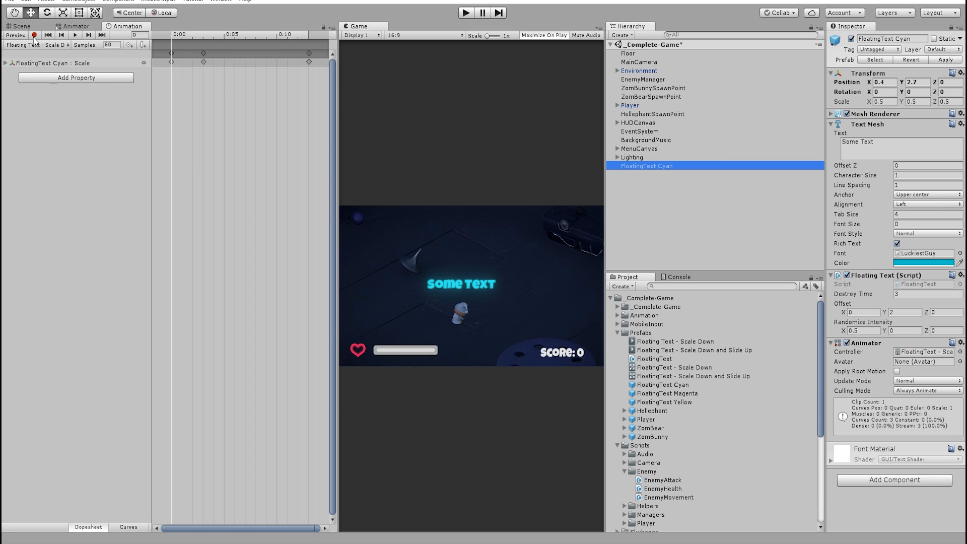
click(35, 34)
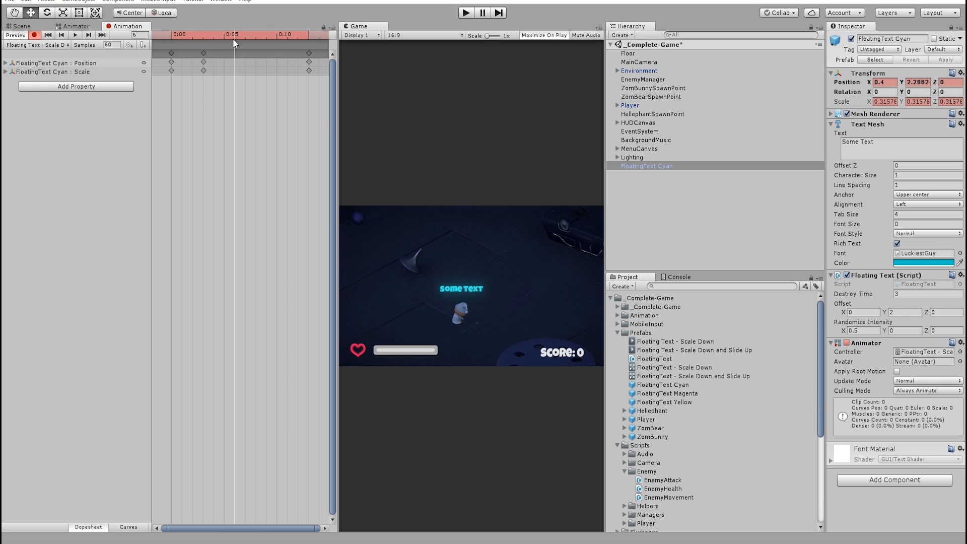
click(692, 376)
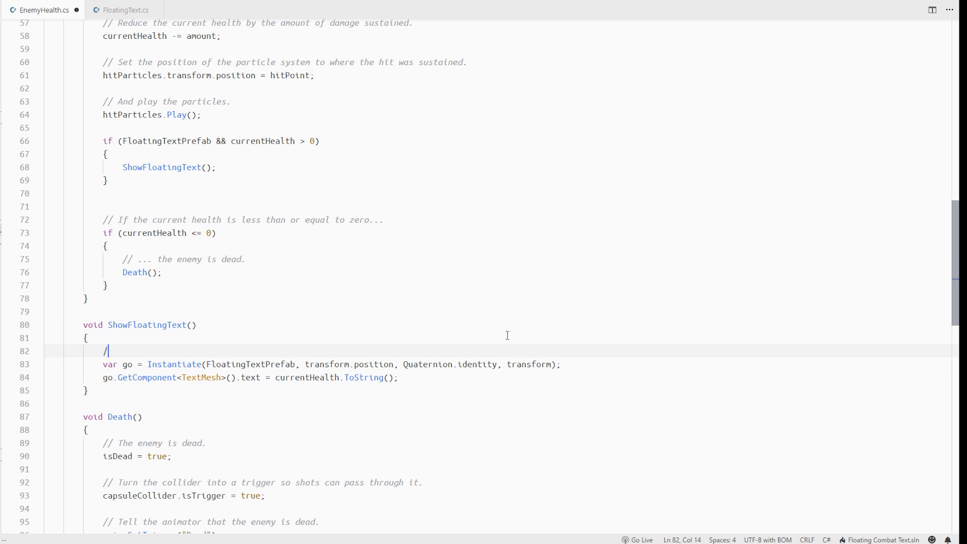
Add a '//Can be optimized bty' comment at the top of ShowFloatingText in EnemyHealth.cs
text(/Can be optimized bty)
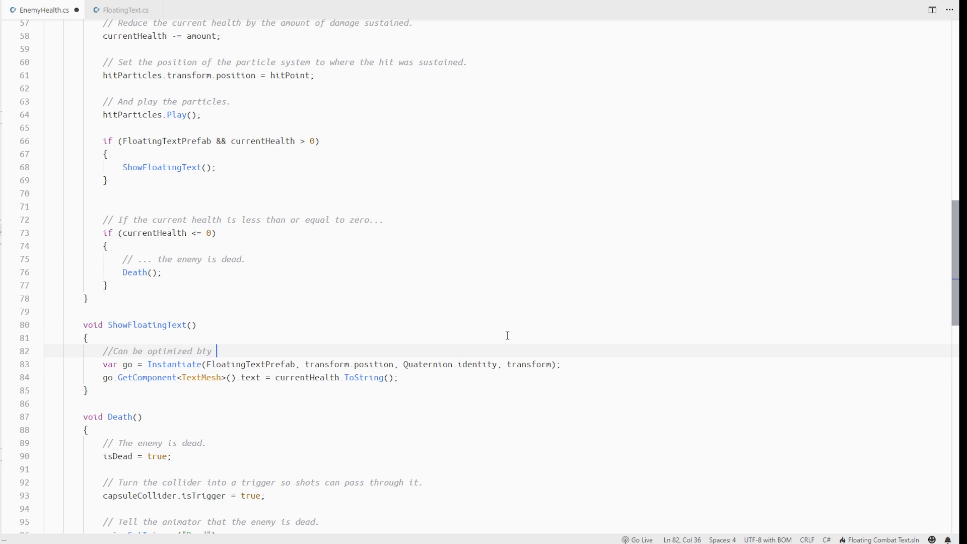